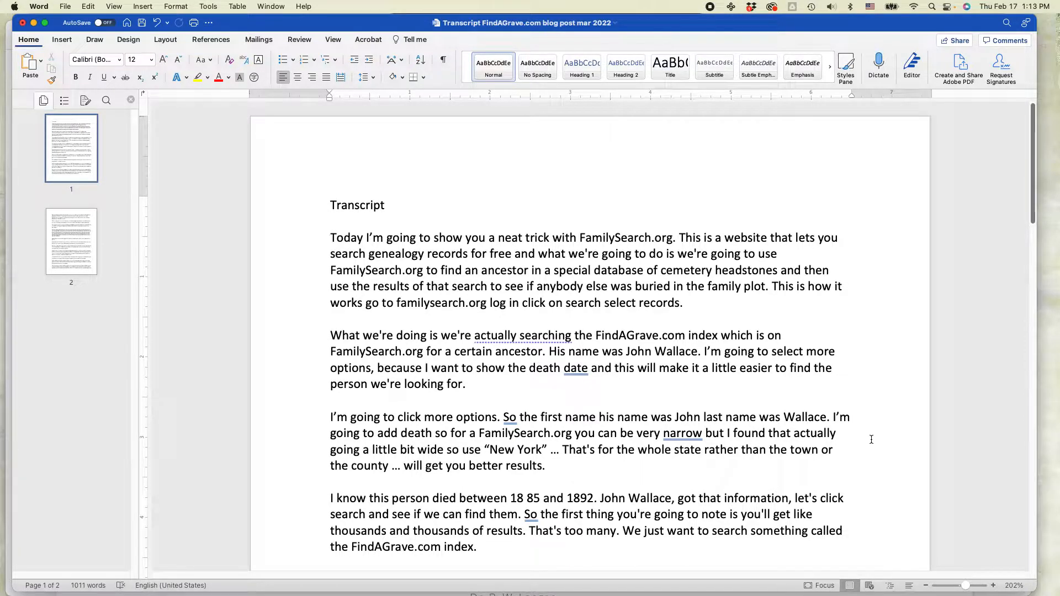
# Select the opening FamilySearch.org paragraph and reveal the Home ribbon's paragraph options.
pyautogui.click(331, 238)
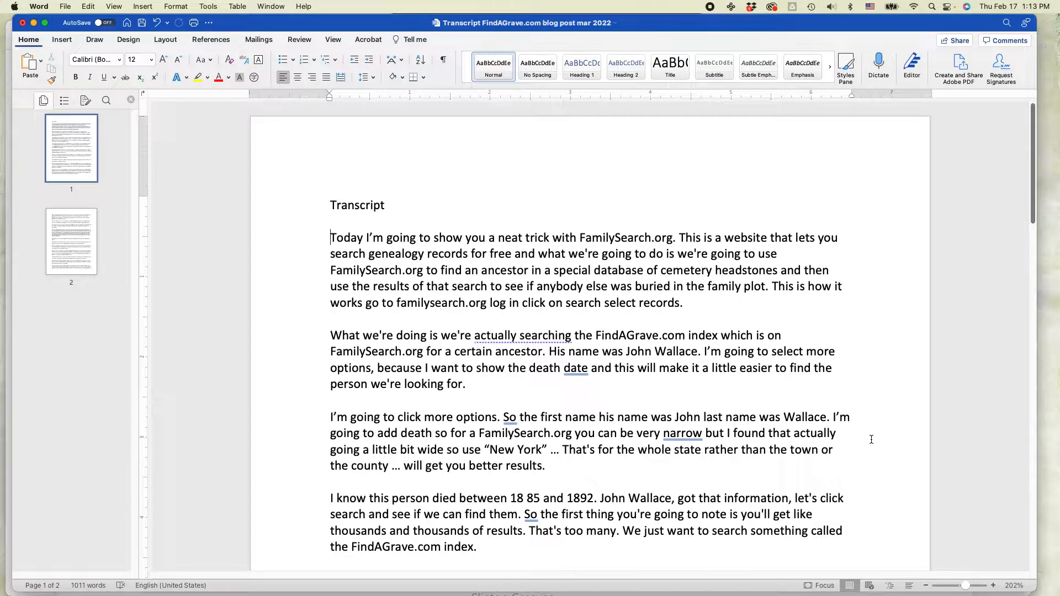
pyautogui.moveTo(680, 330)
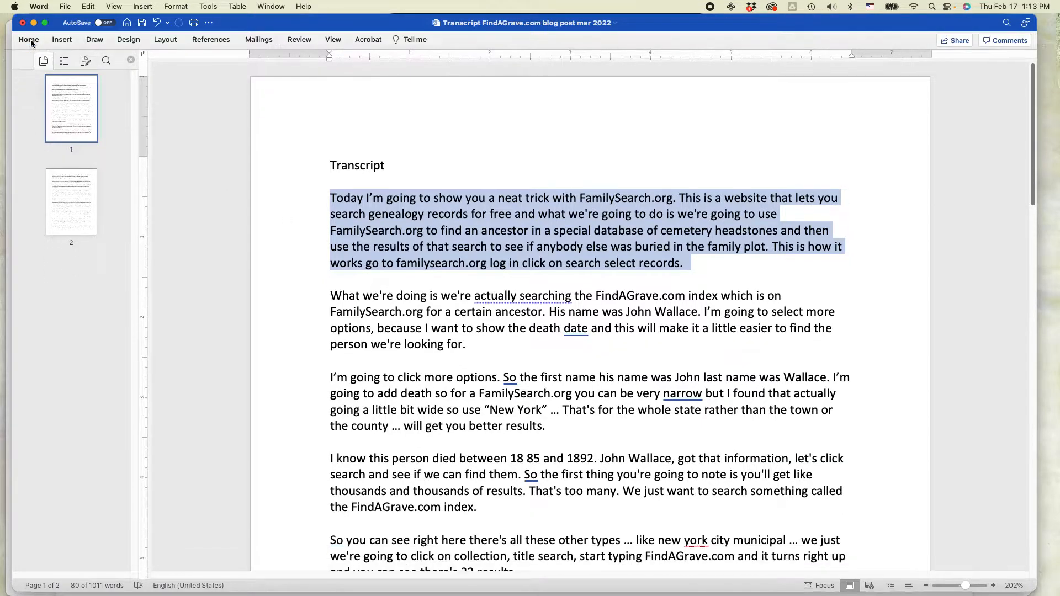
pyautogui.click(28, 39)
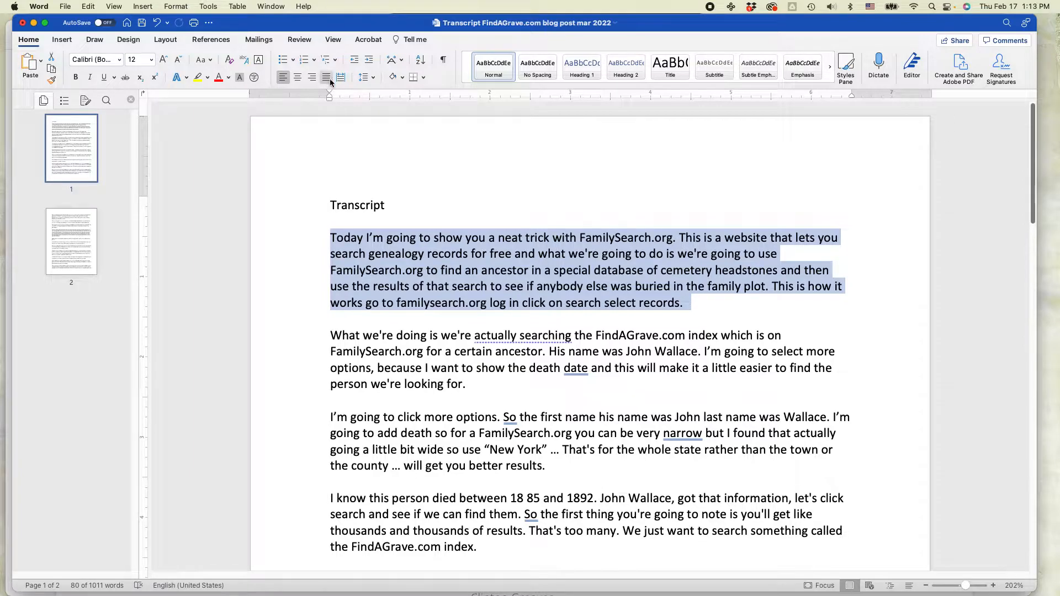
pyautogui.moveTo(327, 78)
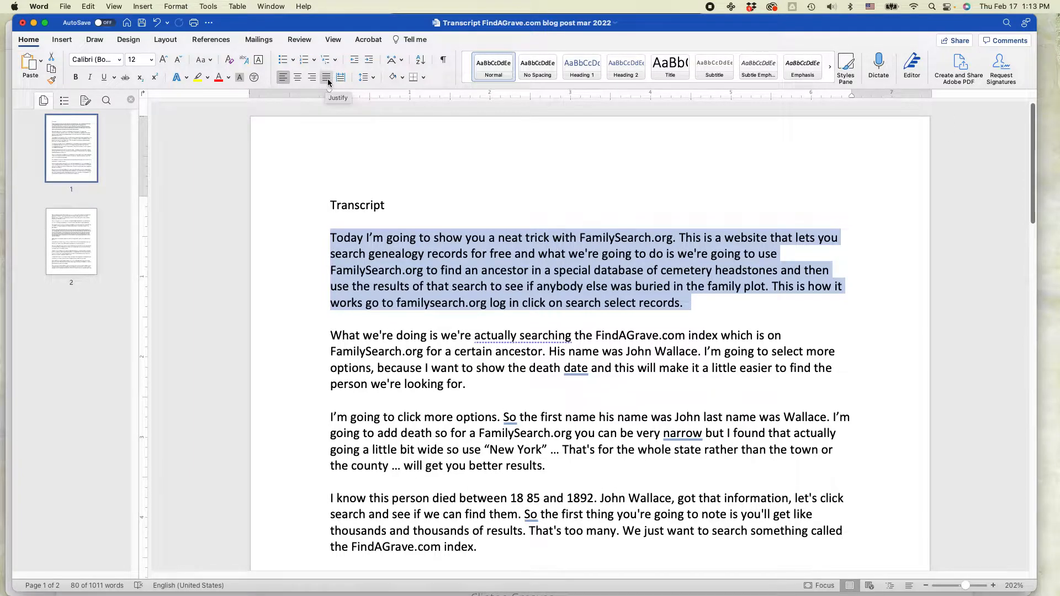
# Apply Justify alignment to the opening FamilySearch.org paragraph.
pyautogui.click(325, 78)
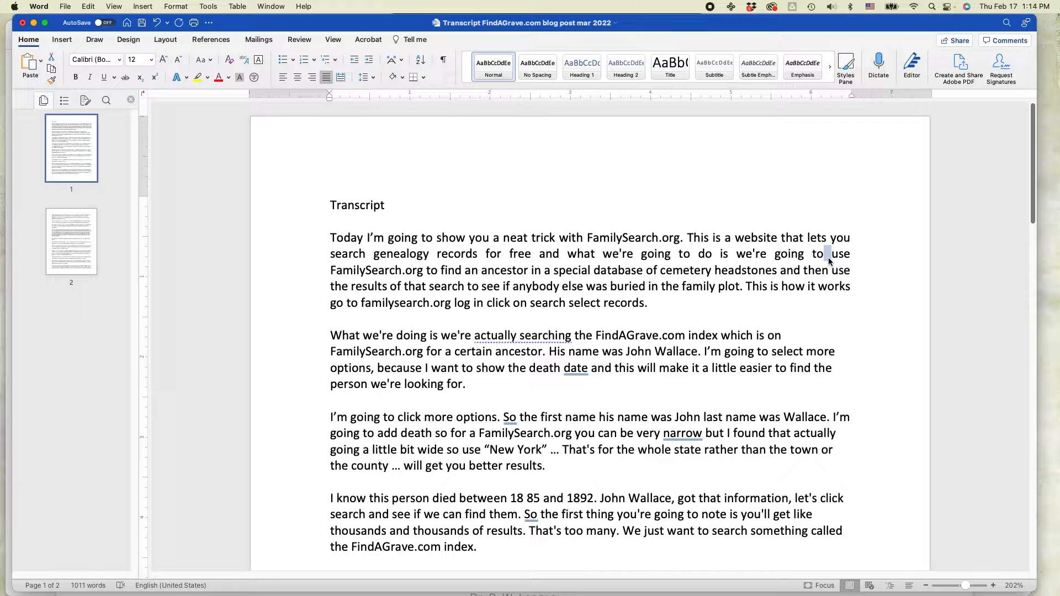
pyautogui.moveTo(688, 286)
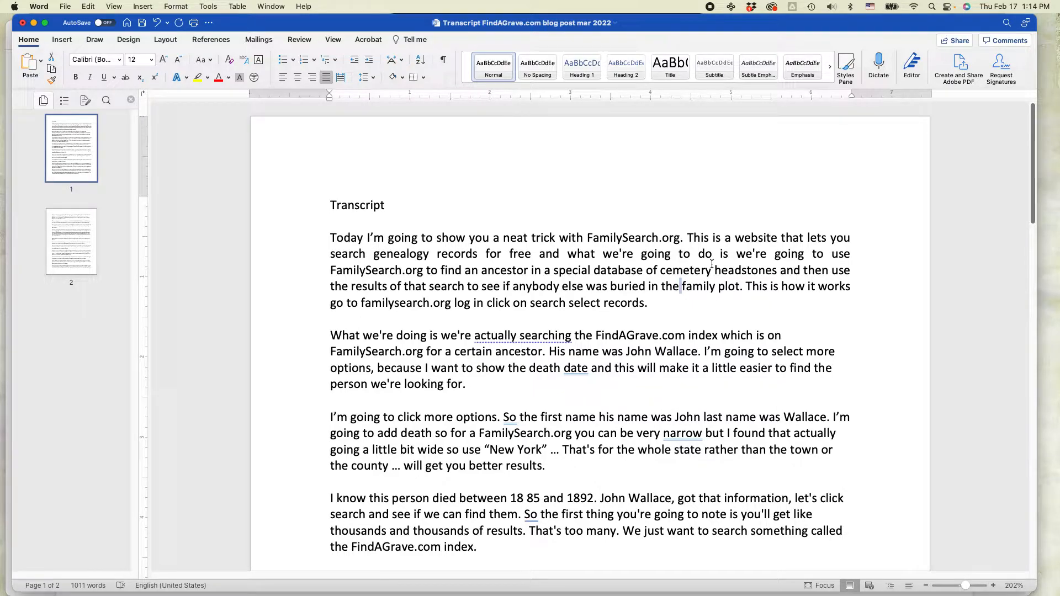
pyautogui.moveTo(697, 299)
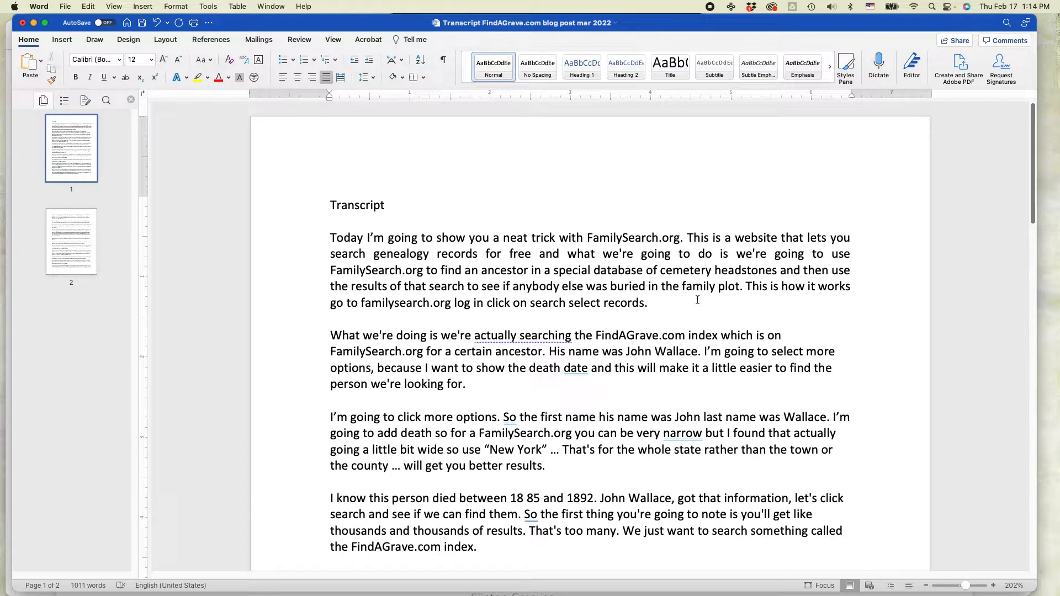